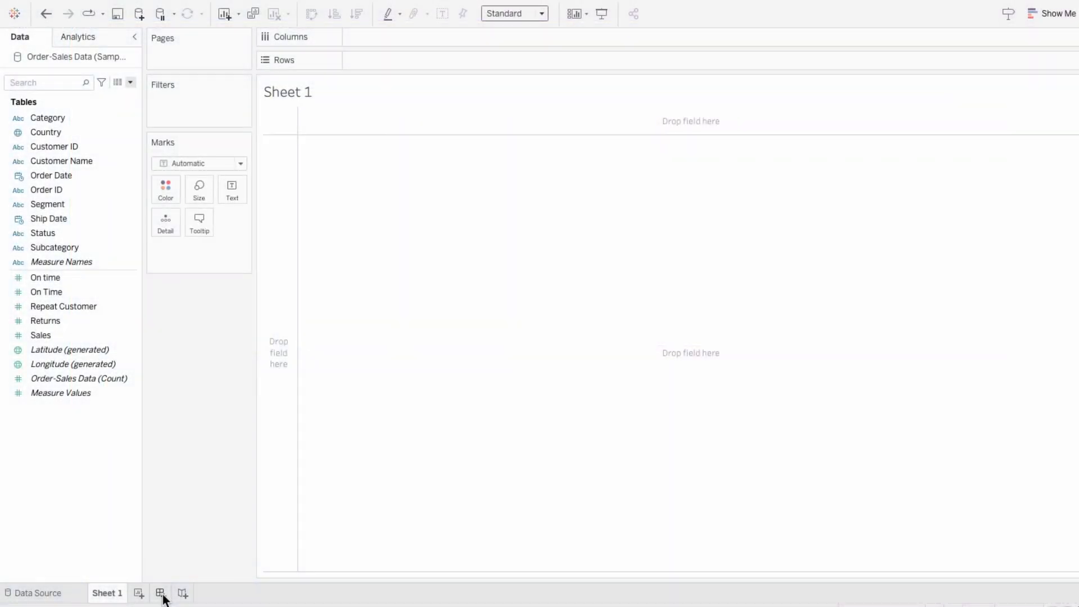
# Create a new empty dashboard, Dashboard 1
pyautogui.click(160, 593)
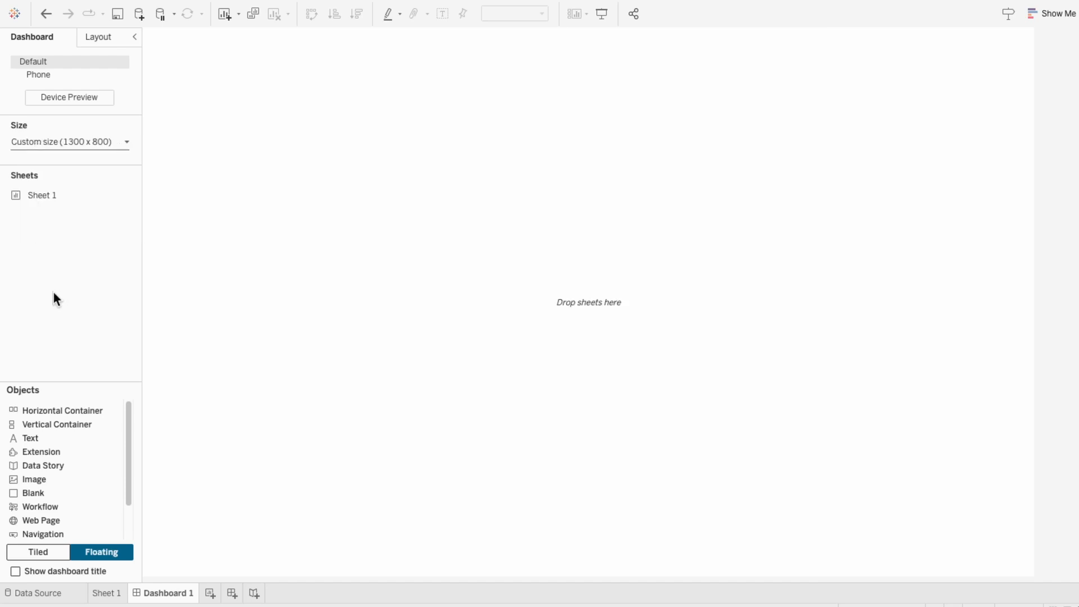
# Insert Orange - Red Background.png as a floating image sized 1300 by 800 covering the dashboard
pyautogui.click(34, 479)
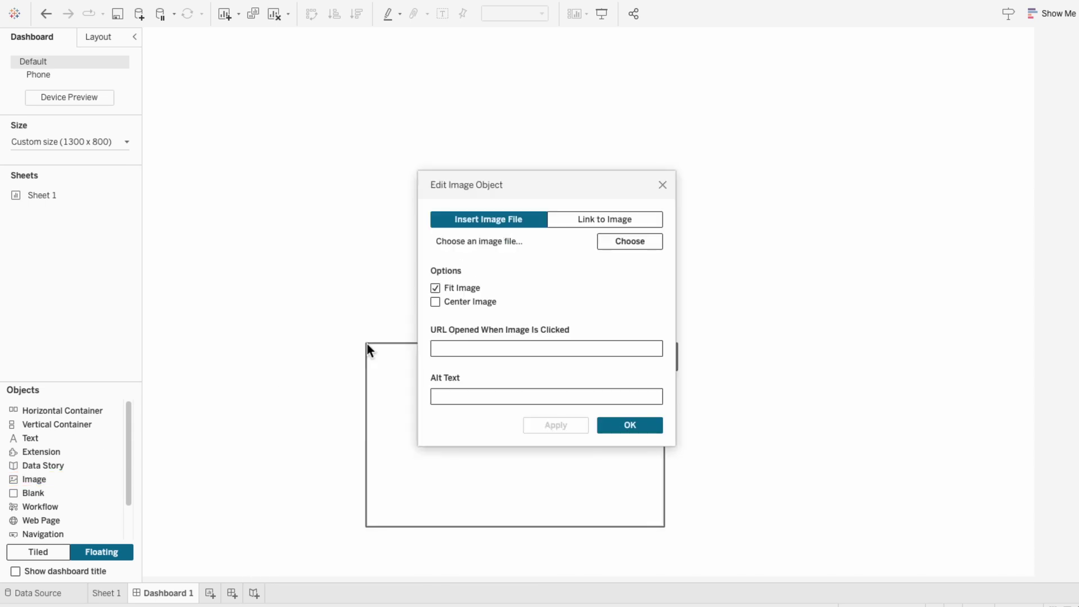
pyautogui.click(627, 241)
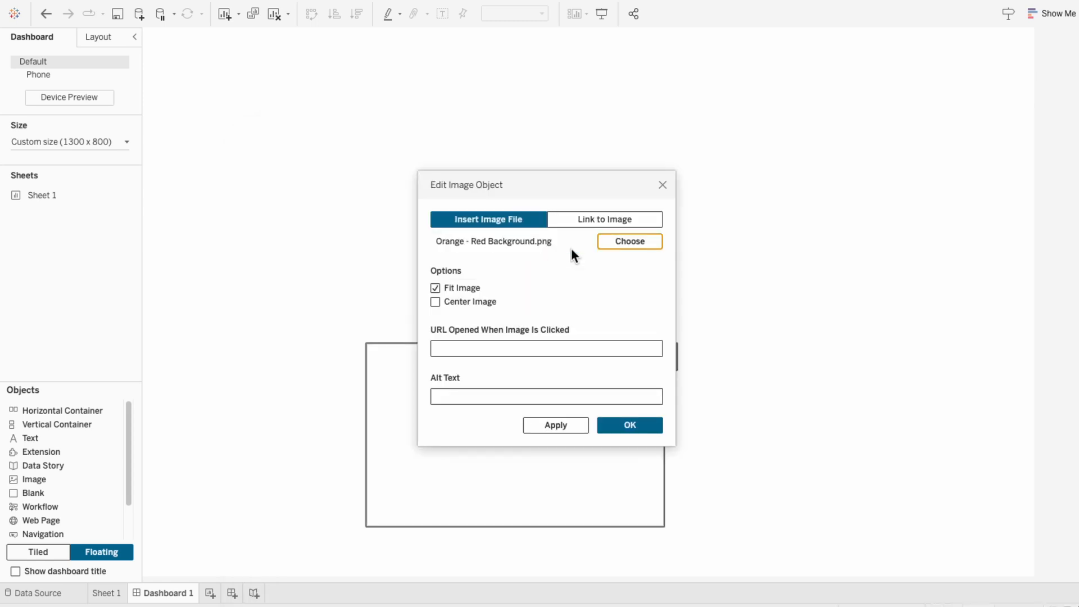
pyautogui.click(627, 425)
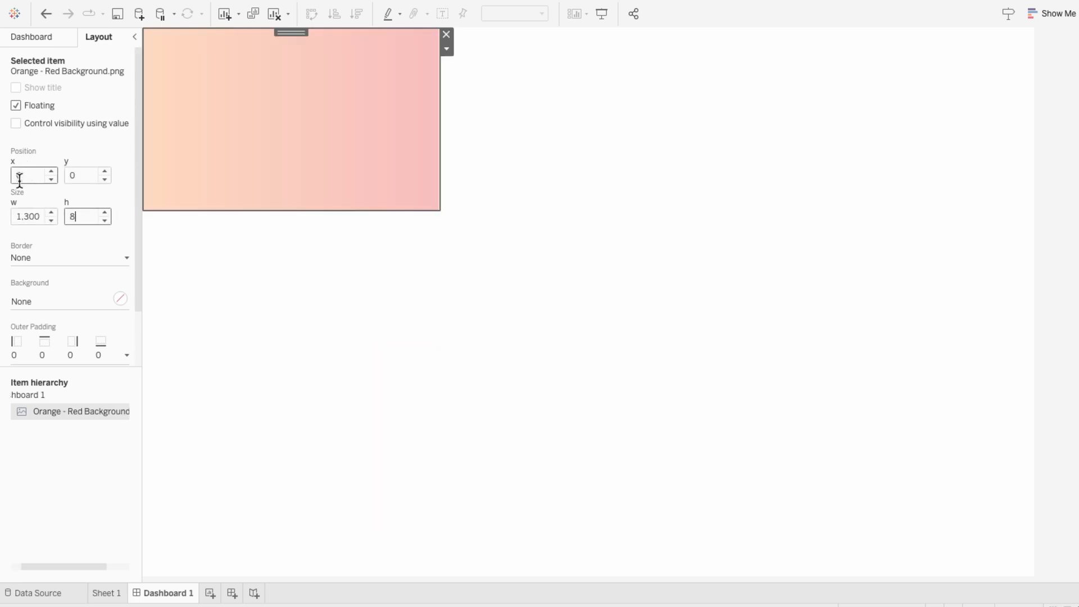
pyautogui.write('800')
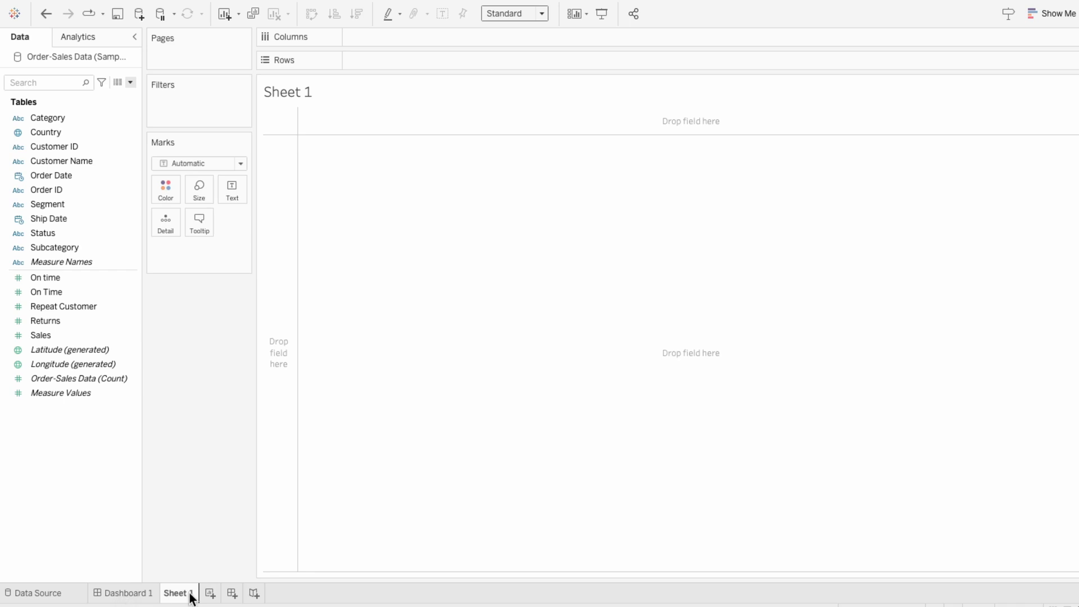
# Create a calculated field named Box containing an empty string ""
pyautogui.click(129, 82)
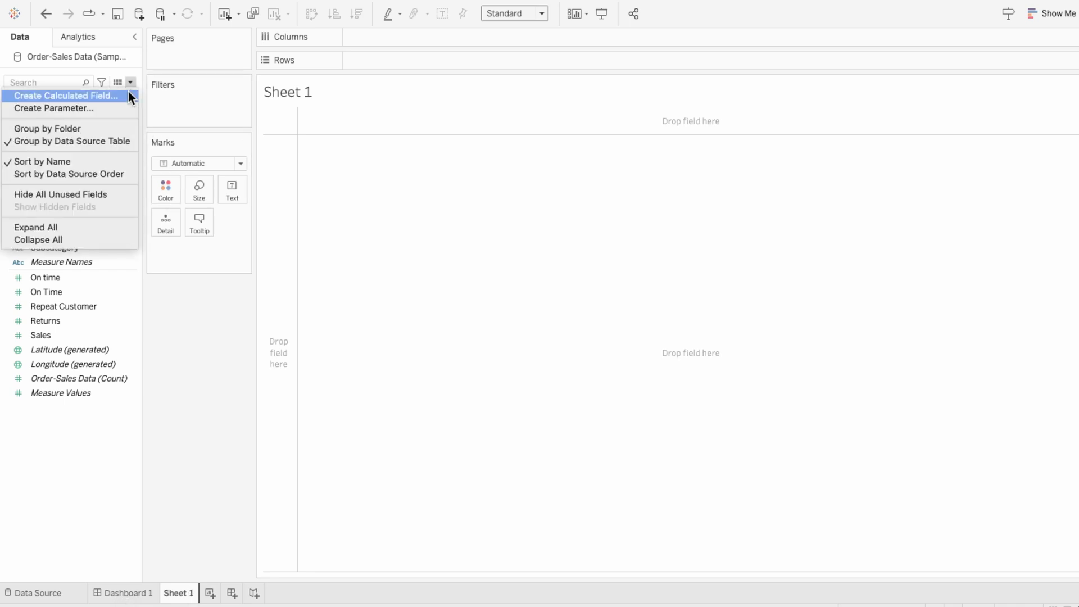
pyautogui.click(66, 96)
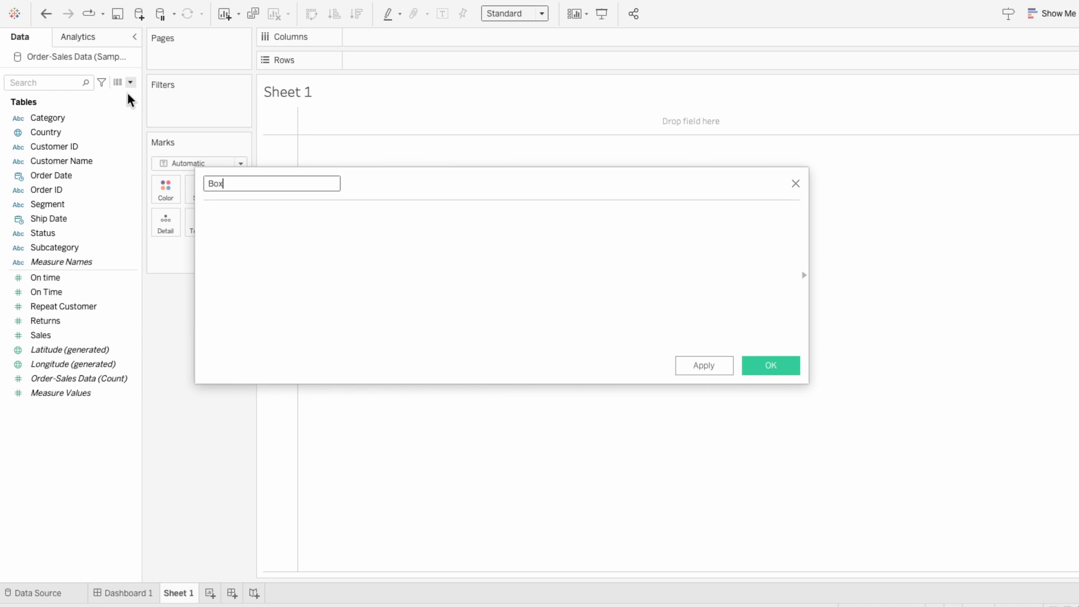
pyautogui.write('""')
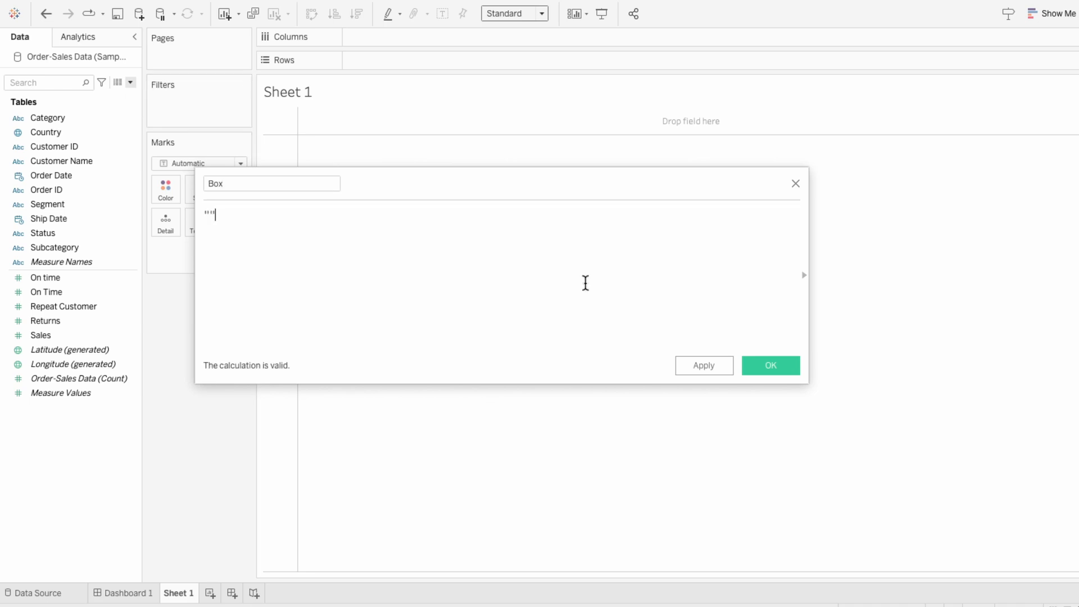
pyautogui.click(769, 364)
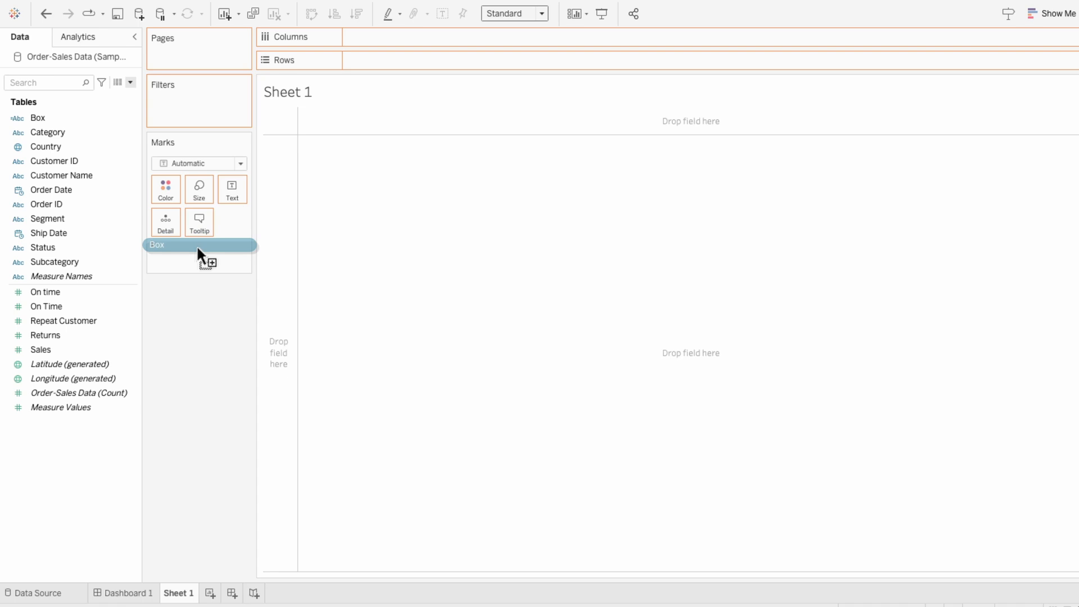
# Show Box as text on the Marks card and leave its tooltip blank
pyautogui.click(200, 245)
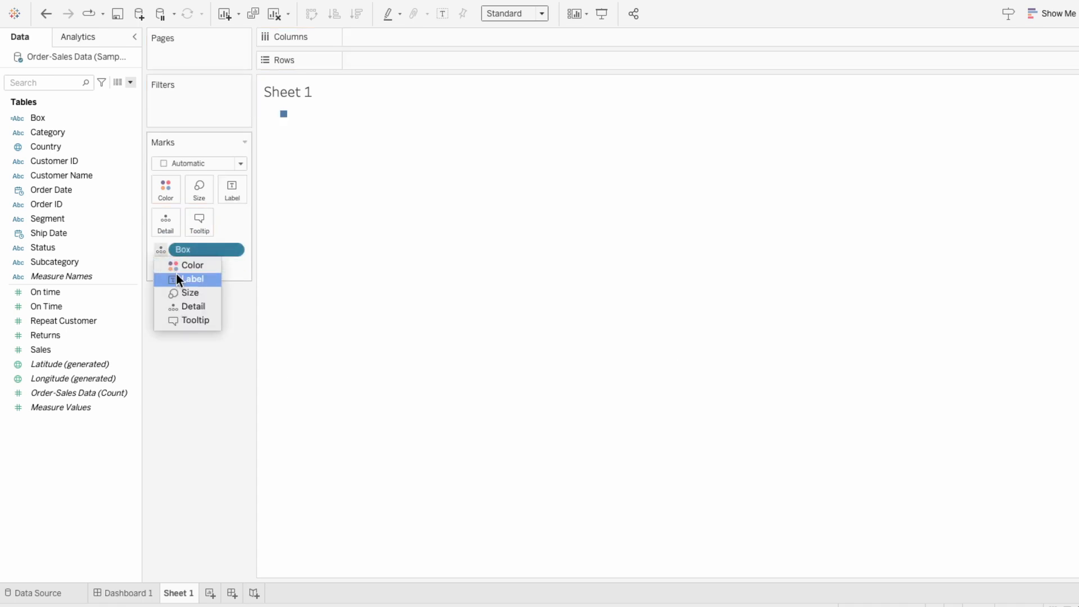
pyautogui.click(194, 279)
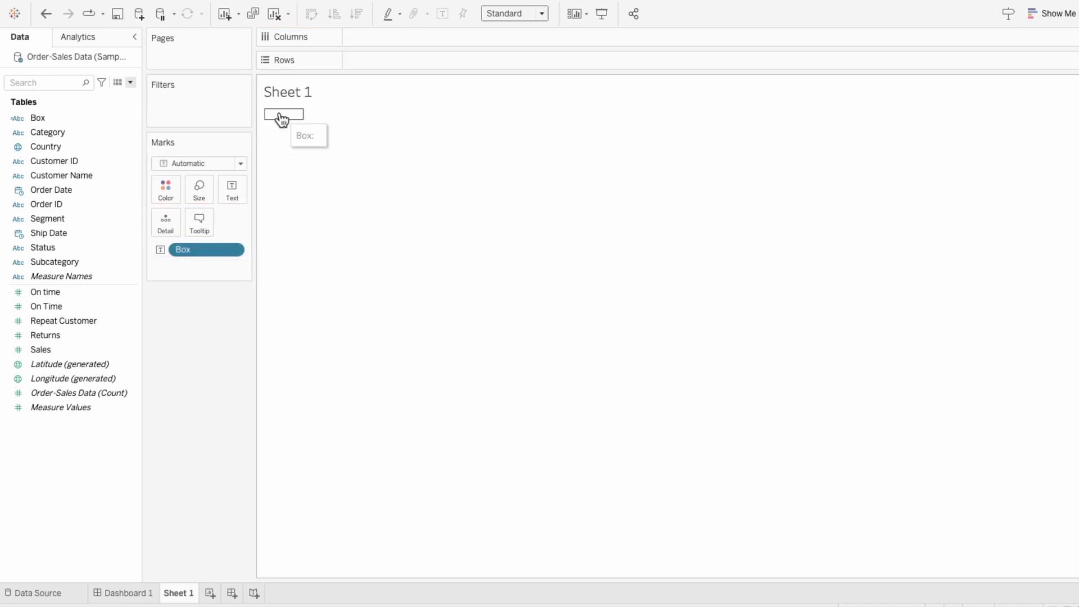
pyautogui.click(199, 222)
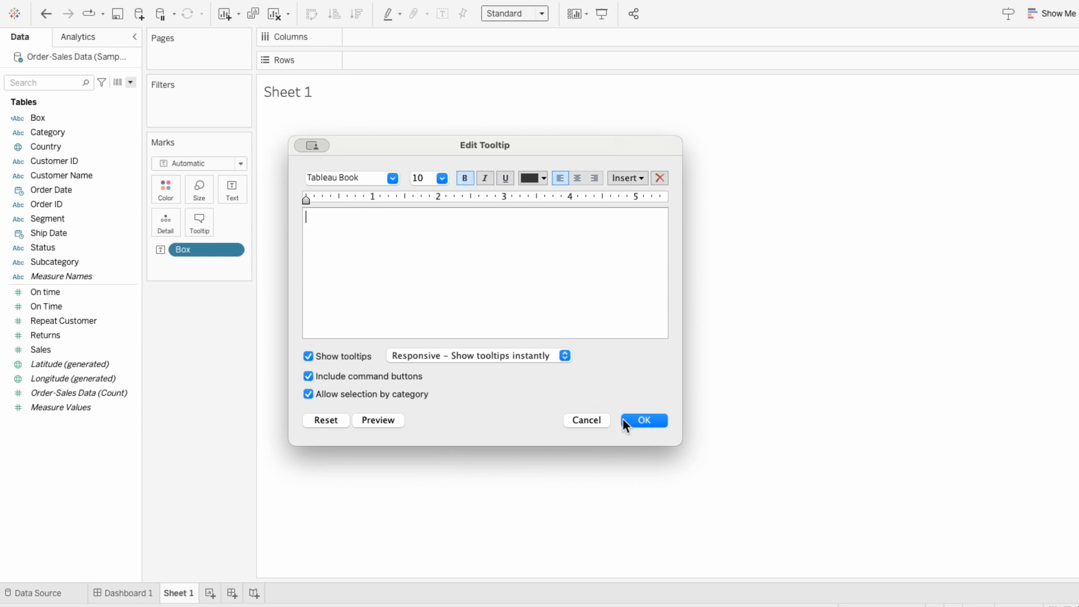
pyautogui.click(643, 420)
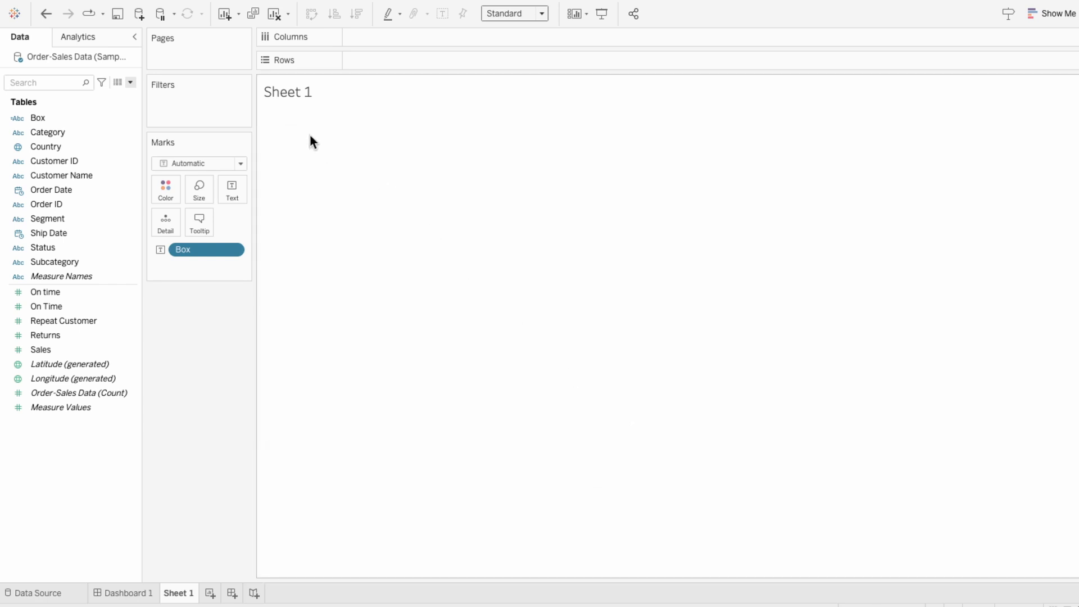
# Add an empty mark annotation to Box and fit Sheet 1 to Entire View
pyautogui.rightClick(282, 114)
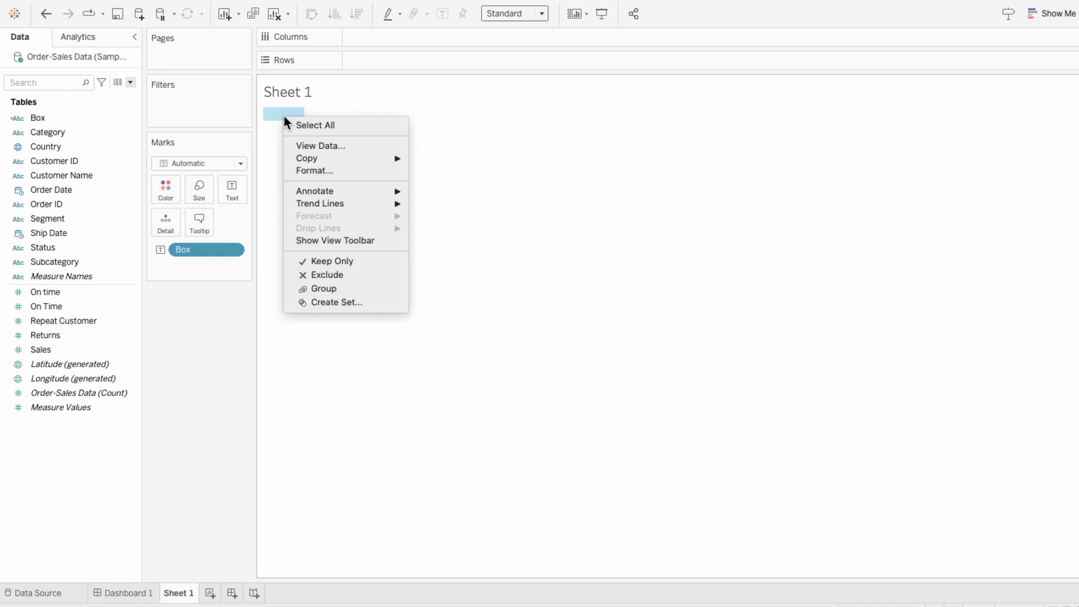
pyautogui.moveTo(320, 191)
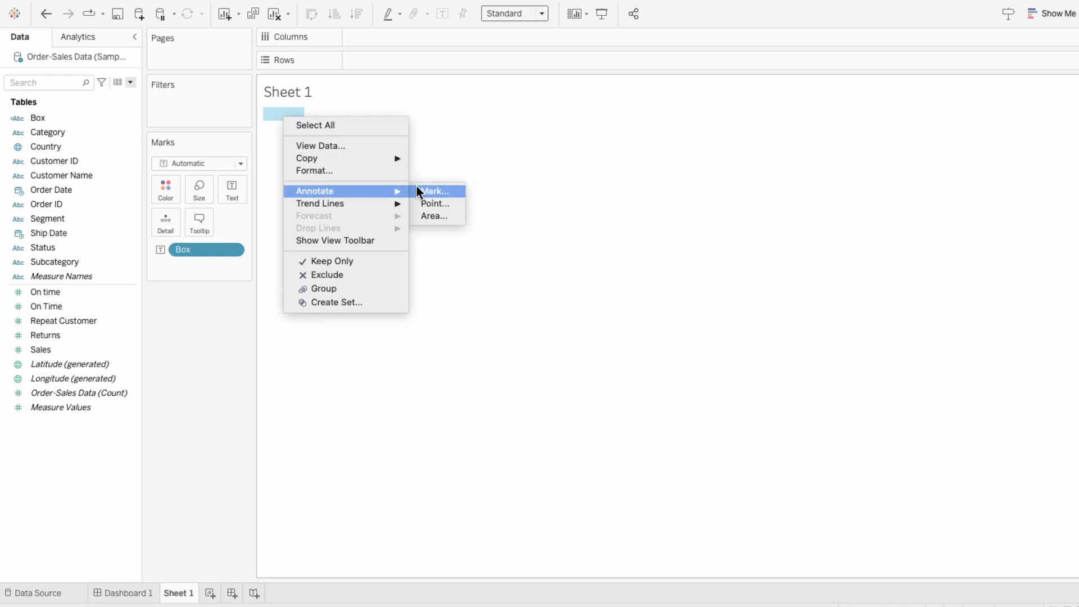
pyautogui.click(434, 191)
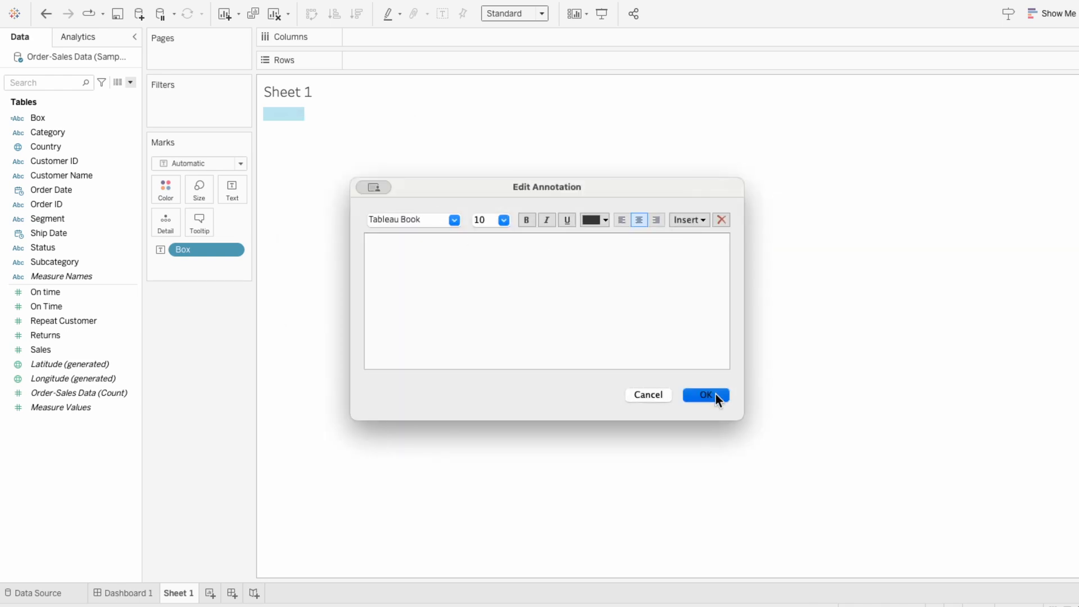
pyautogui.click(542, 14)
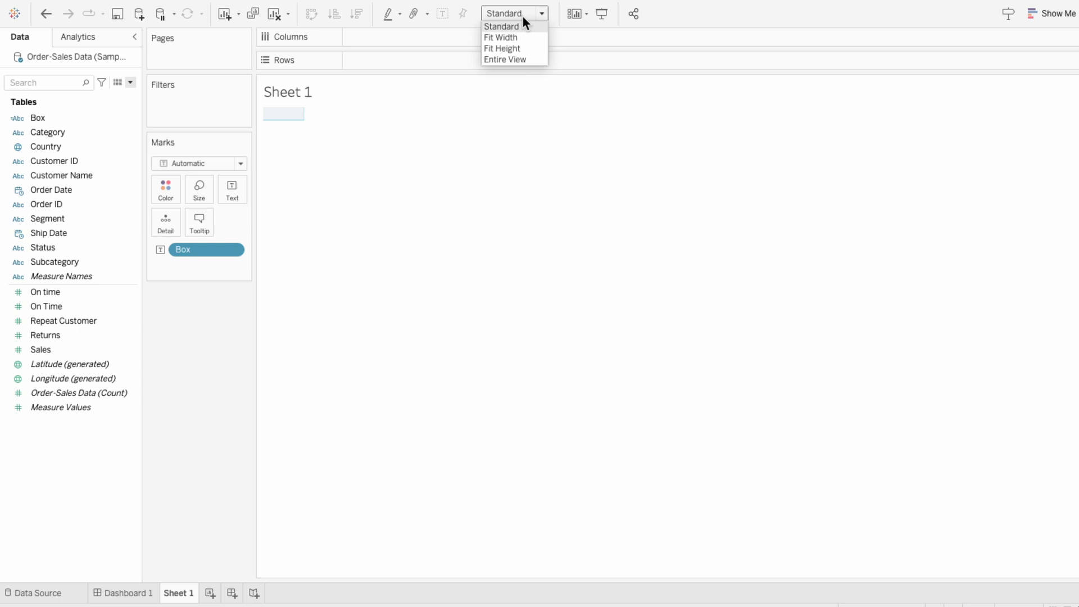
pyautogui.click(505, 60)
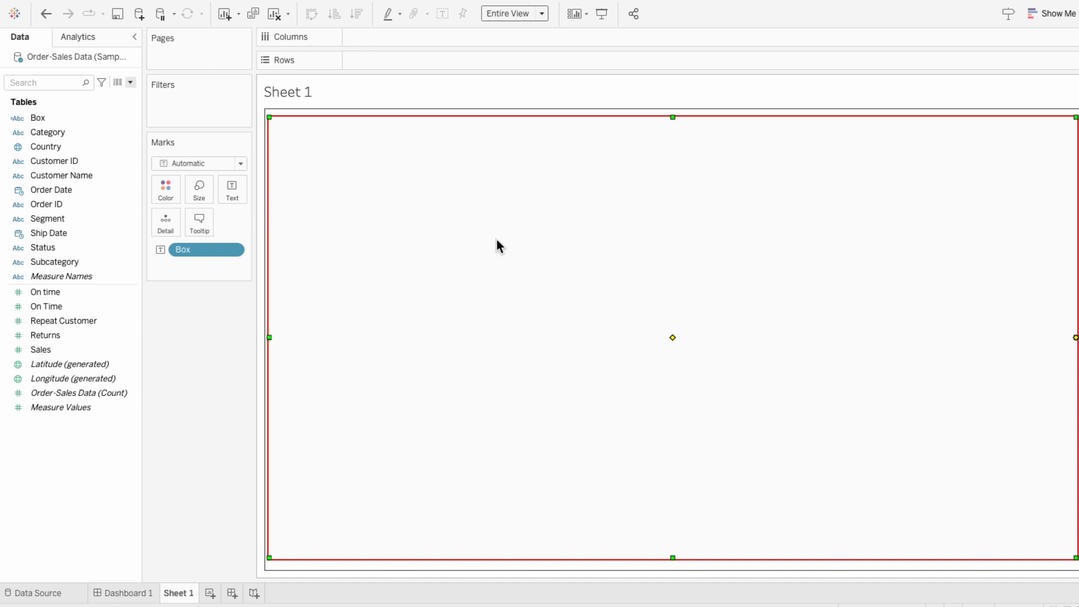
pyautogui.moveTo(123, 593)
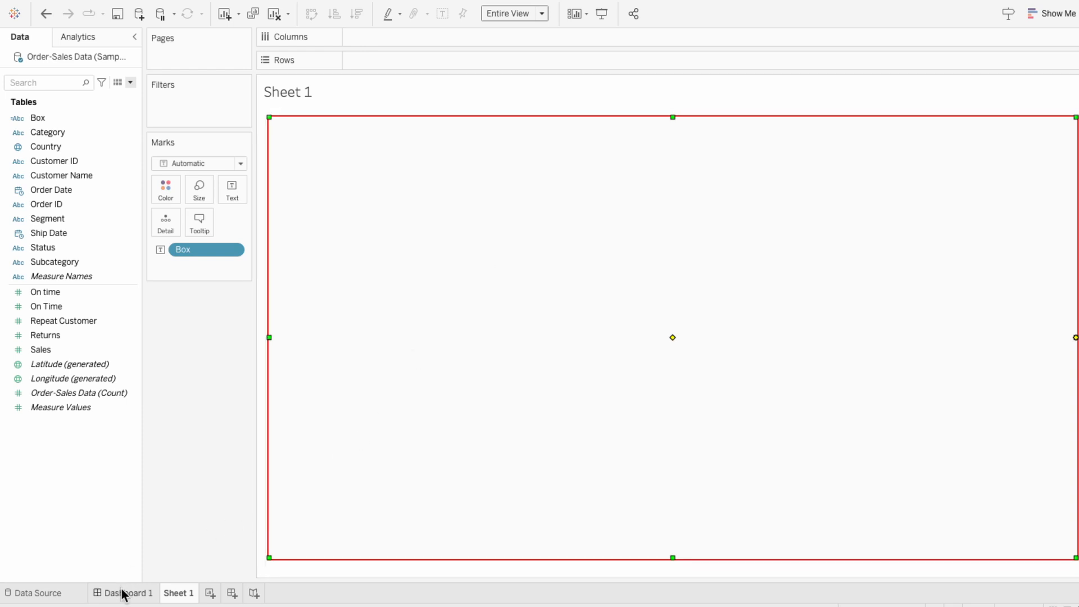
# Place Sheet 1 on Dashboard 1 as a floating untitled object at 0,0 sized 1300 by 800
pyautogui.click(129, 593)
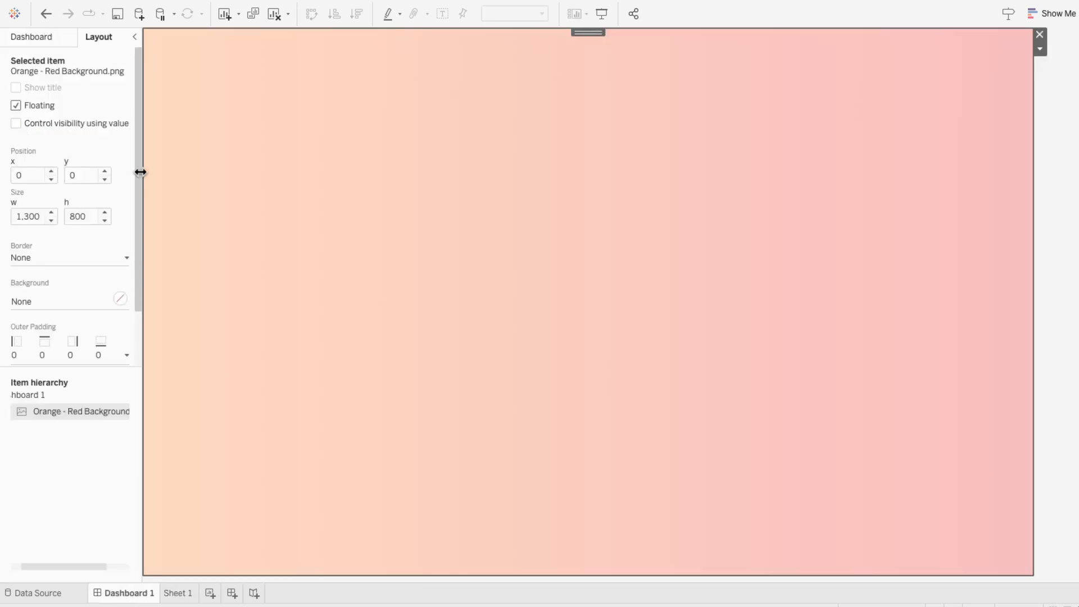
pyautogui.click(32, 36)
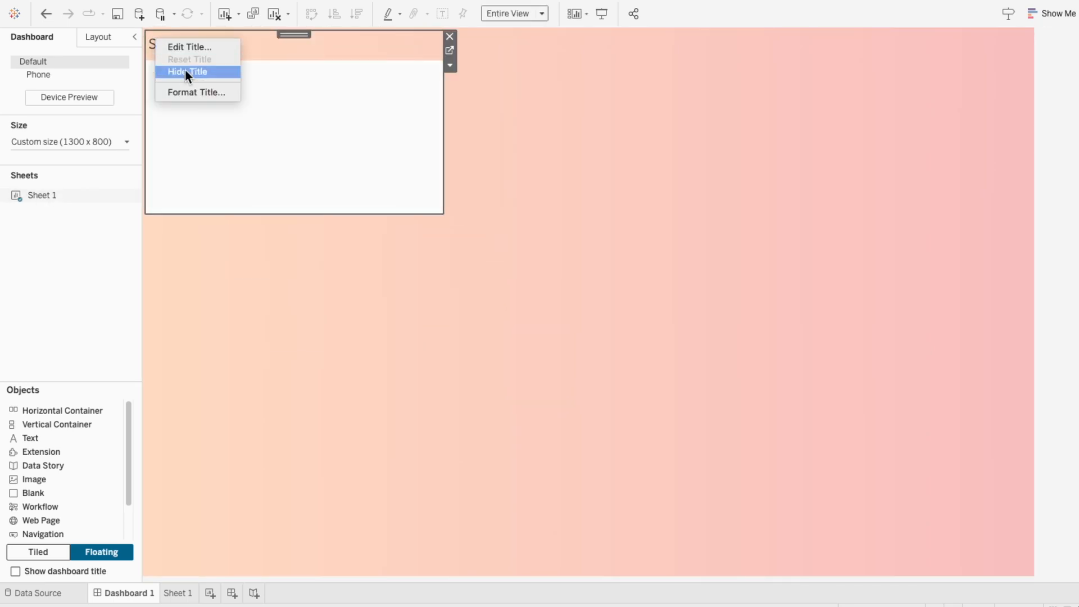
pyautogui.click(187, 72)
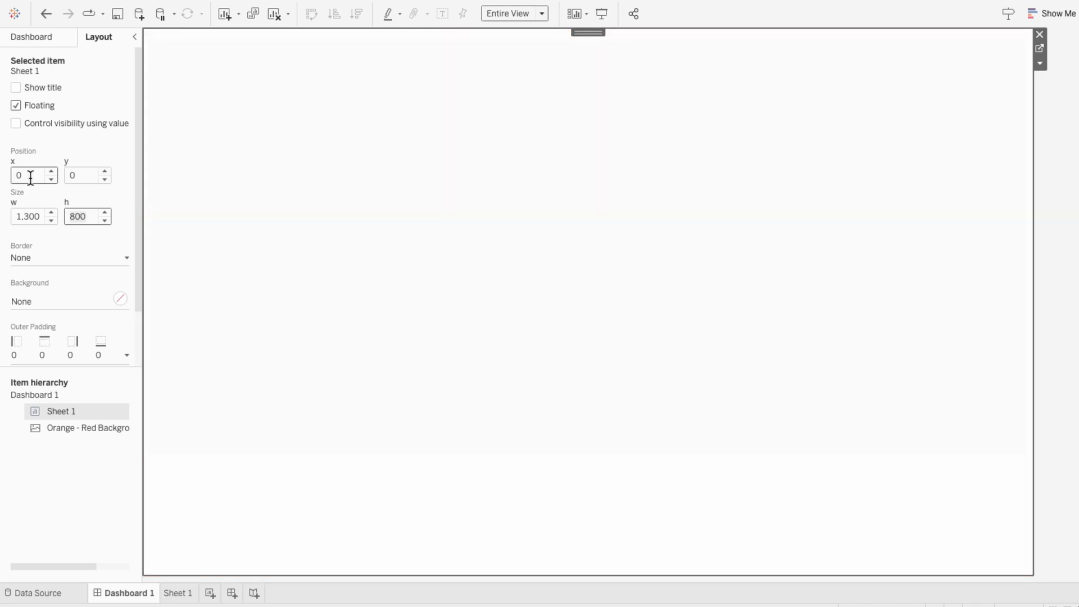
pyautogui.moveTo(198, 574)
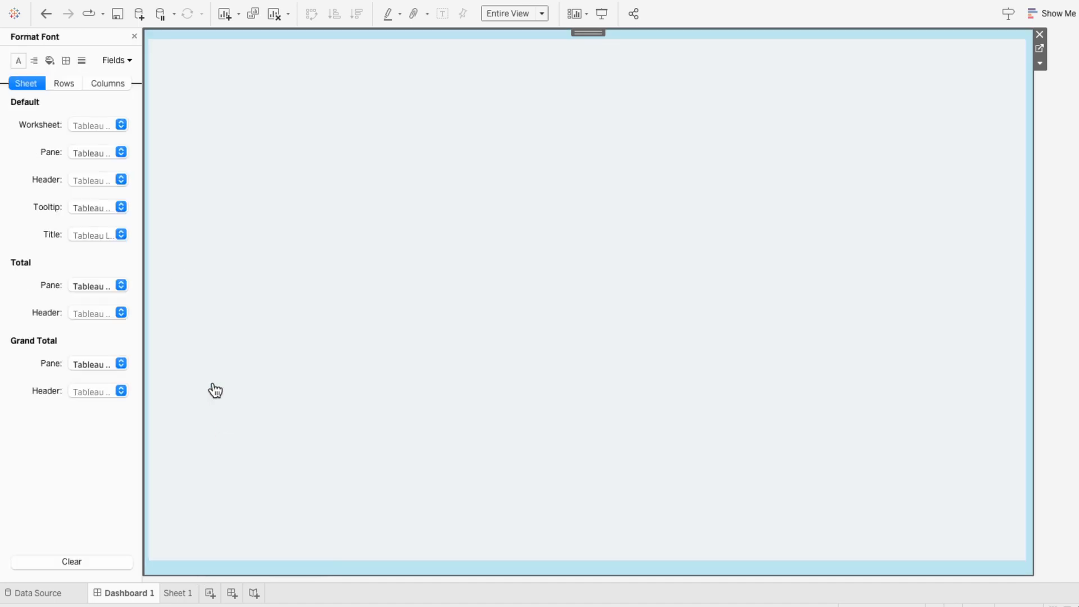
# Set the worksheet background shading to None so the gradient shows through
pyautogui.click(48, 60)
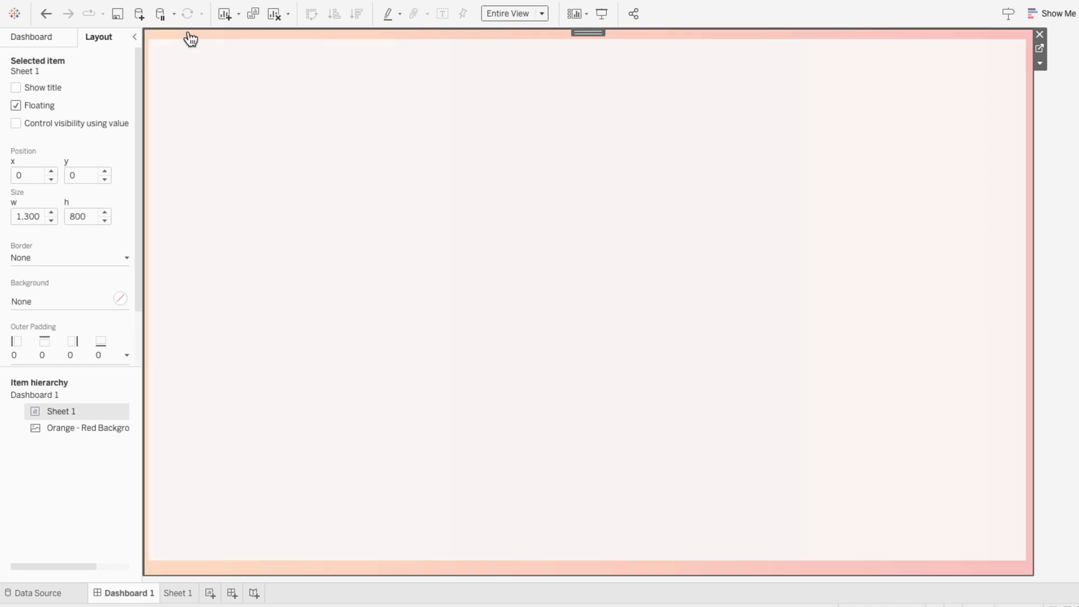
pyautogui.moveTo(230, 183)
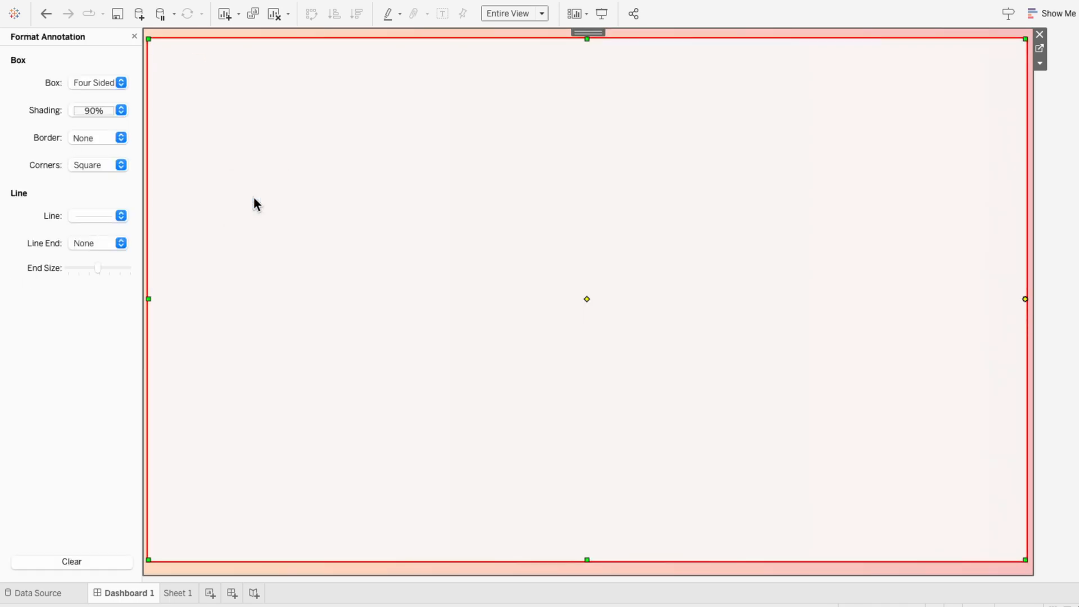
# Give the full-size annotation box 40% shading, no border and rounded corners
pyautogui.click(98, 110)
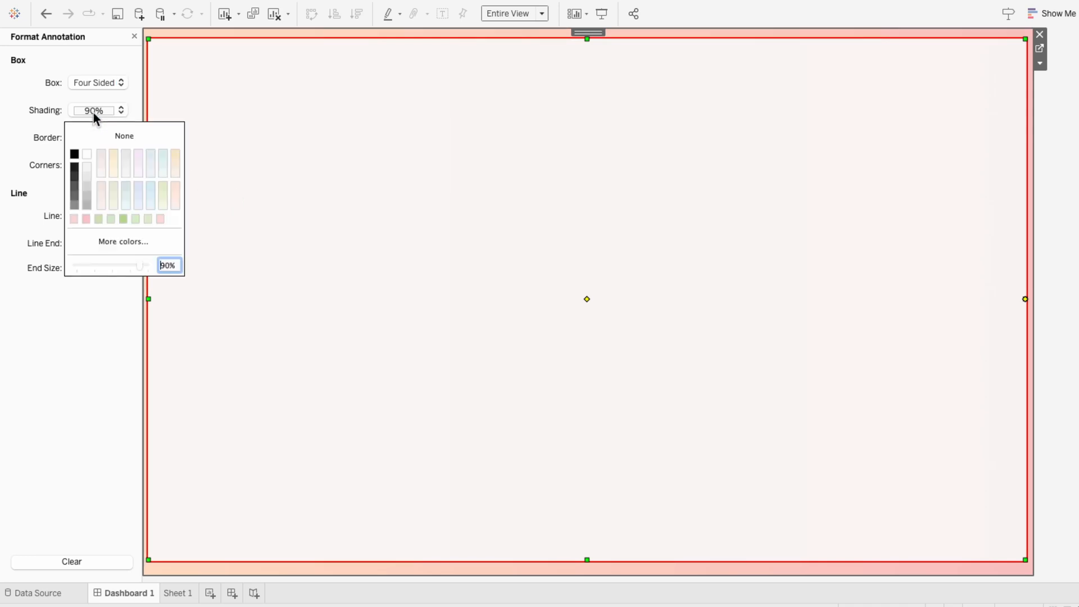
pyautogui.moveTo(160, 264)
pyautogui.write('40')
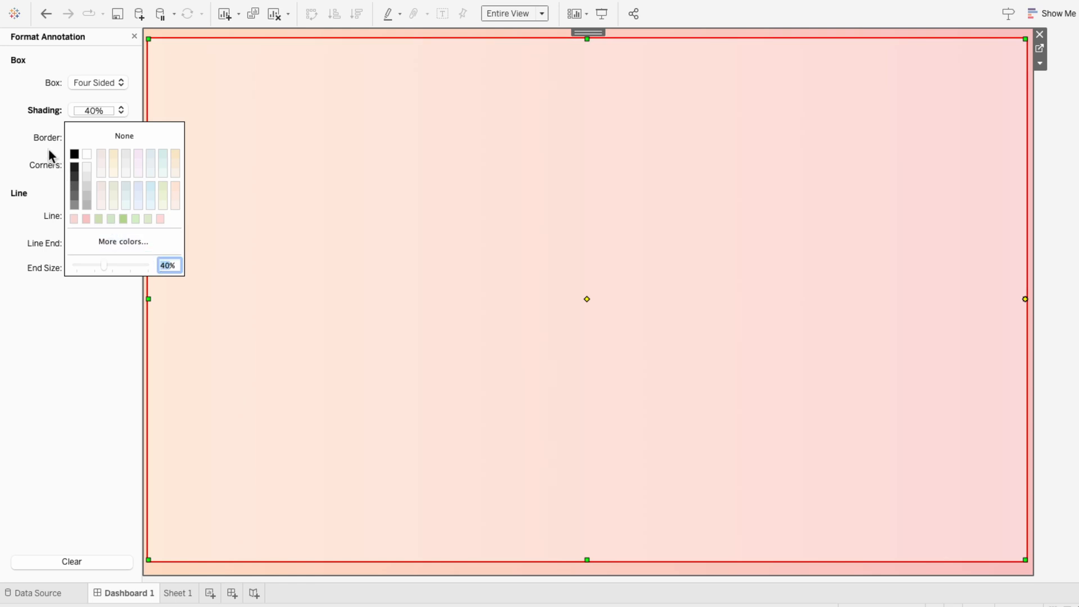
pyautogui.click(97, 137)
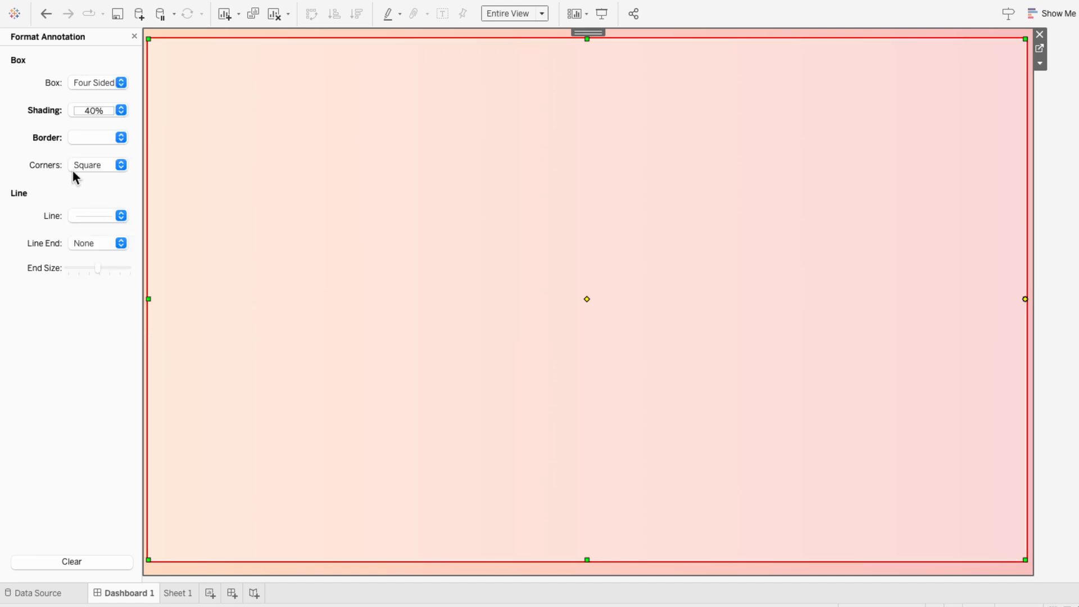
pyautogui.click(98, 164)
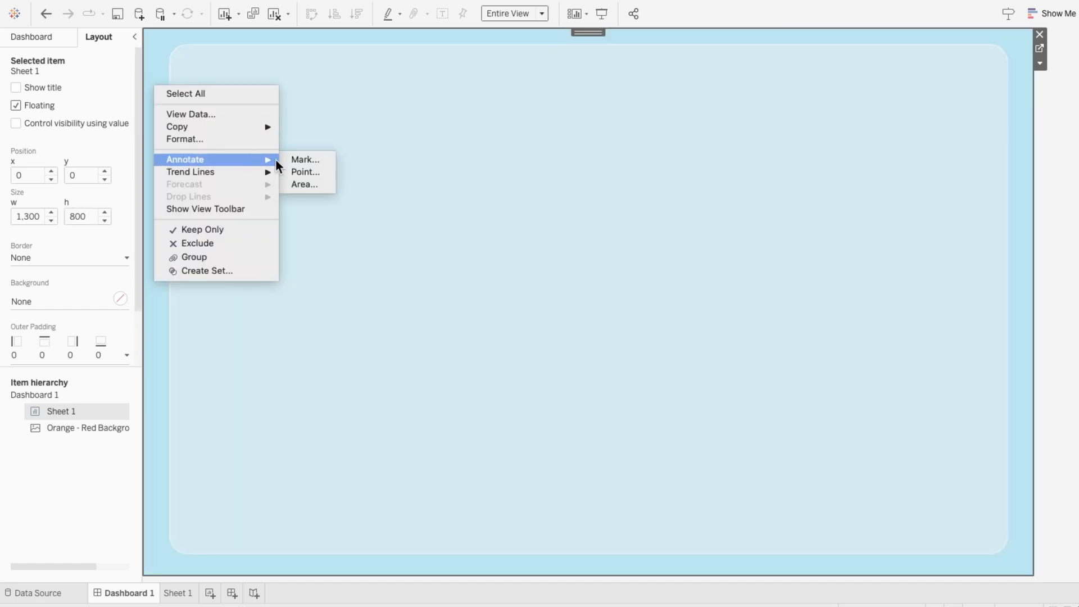
# Add a wide empty area annotation in the upper left with no border and very rounded corners
pyautogui.click(305, 183)
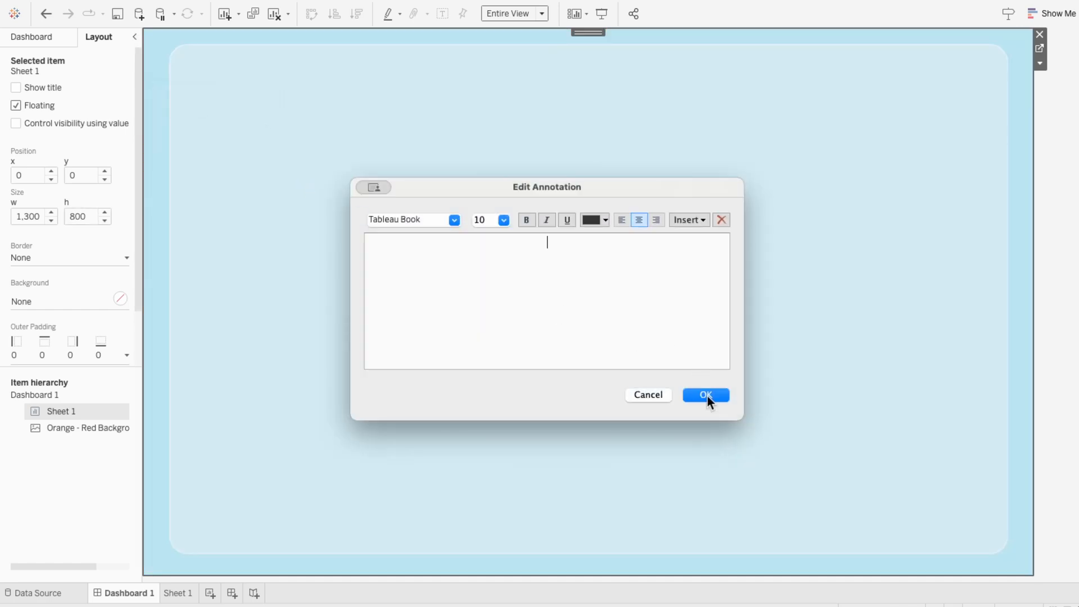
pyautogui.click(704, 395)
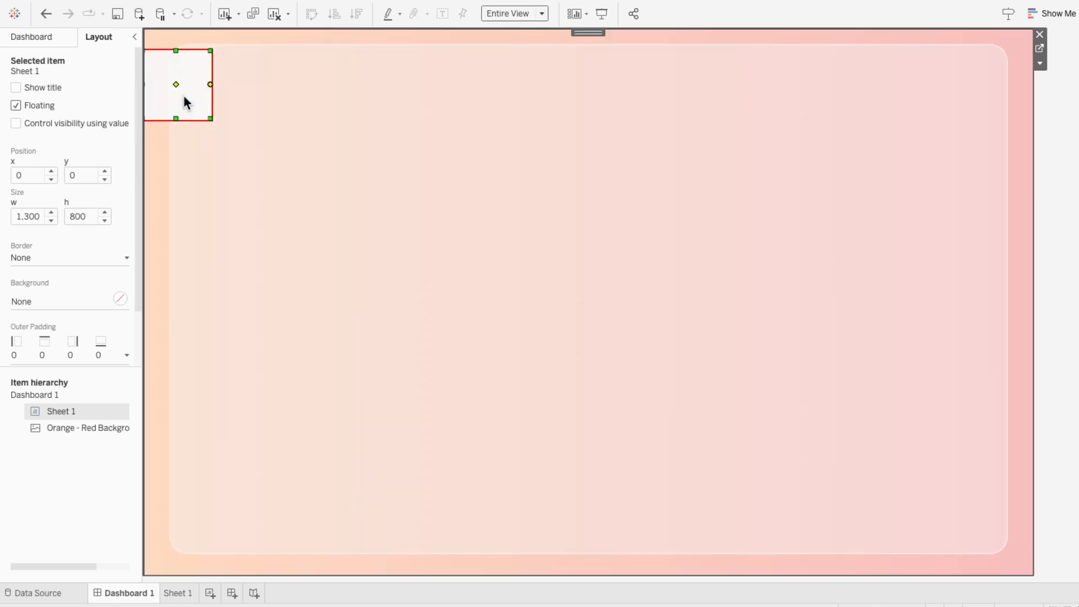
pyautogui.moveTo(177, 84); pyautogui.dragTo(245, 146)
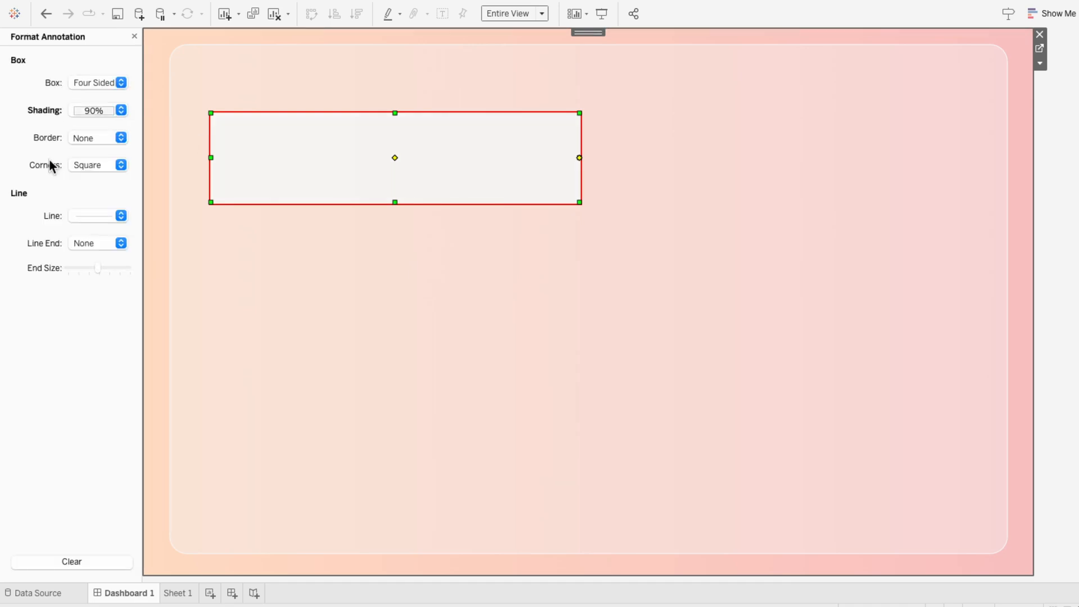
pyautogui.click(97, 137)
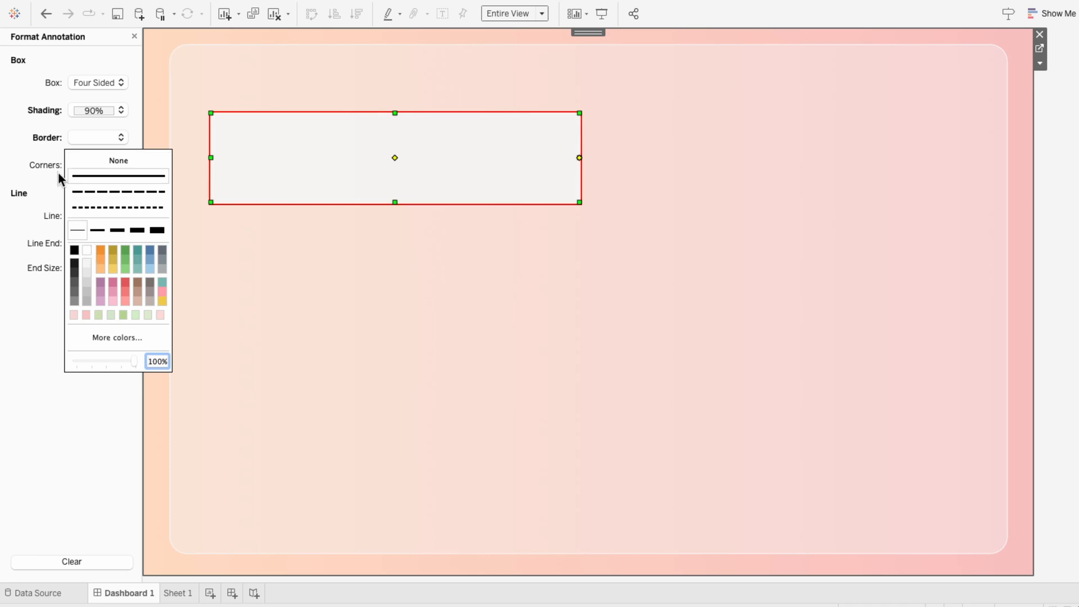
pyautogui.click(98, 164)
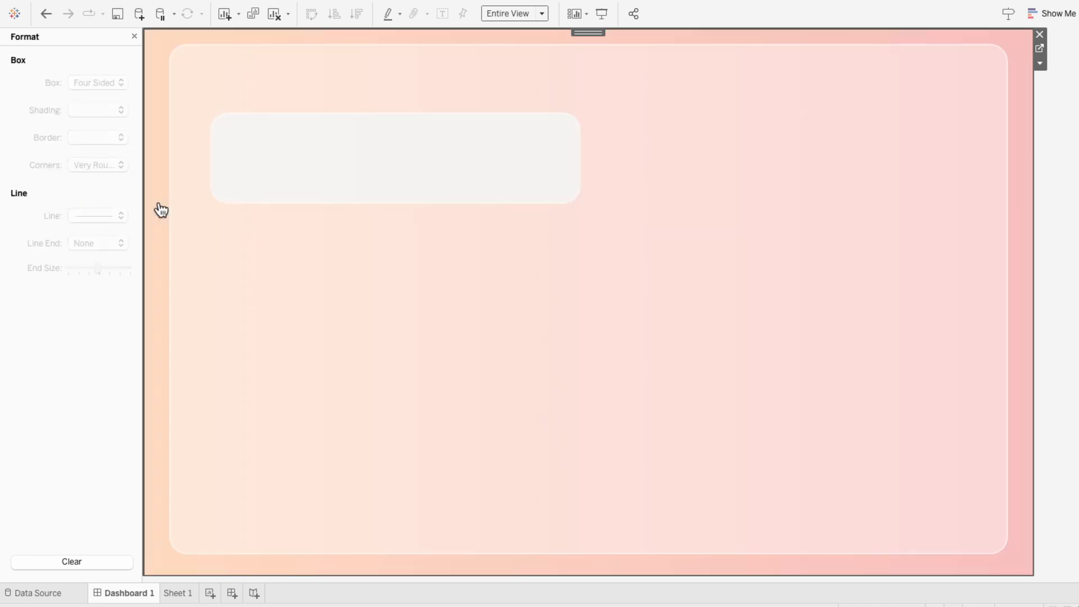
# Add a tall area annotation at upper right with 70% shading, no border and very rounded corners
pyautogui.rightClick(162, 211)
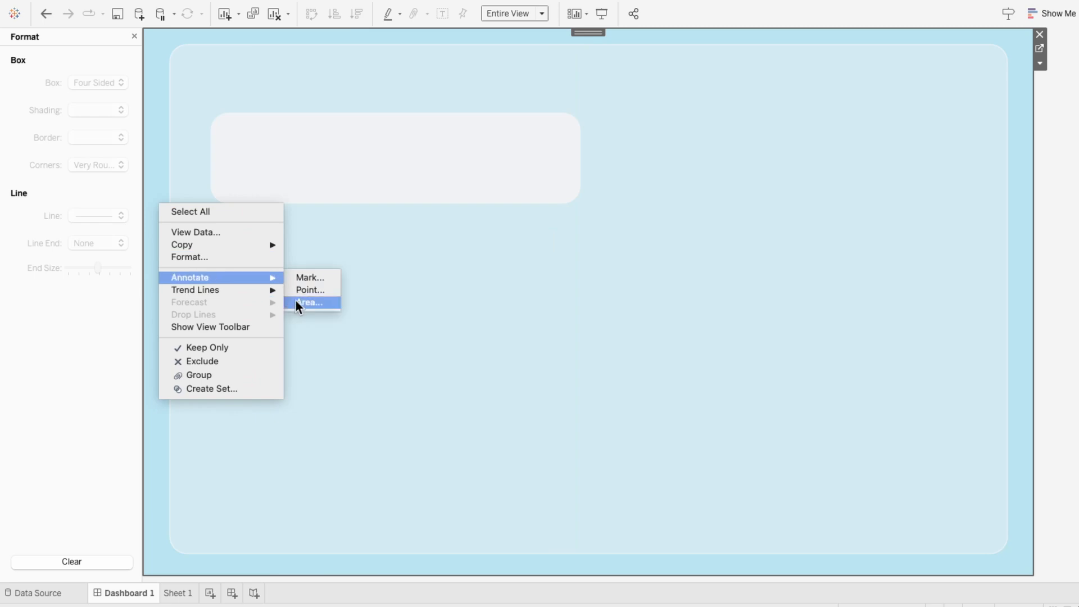
pyautogui.click(311, 303)
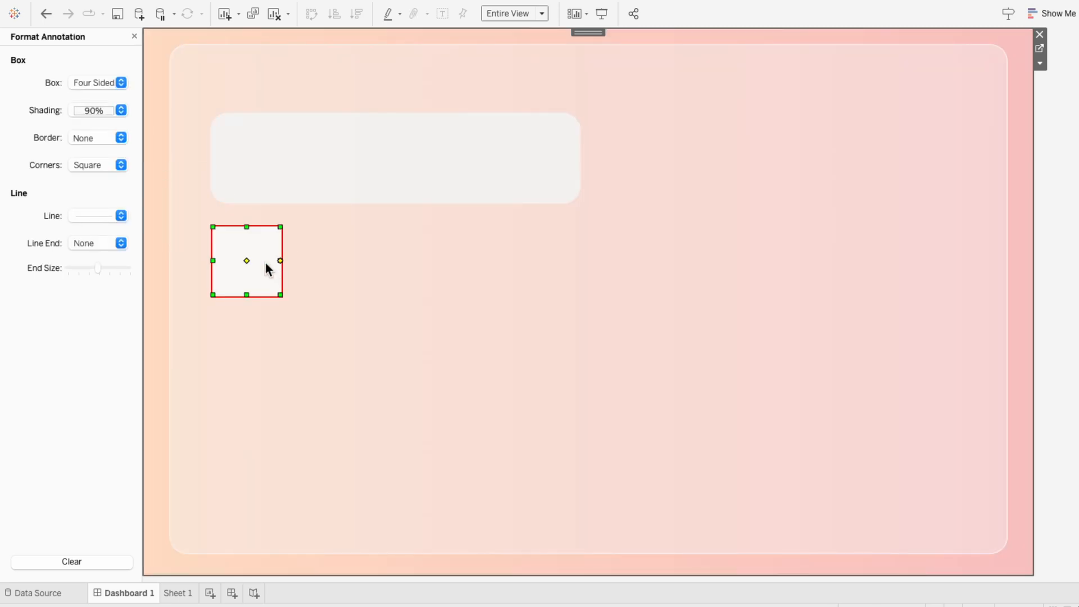
pyautogui.moveTo(756, 161)
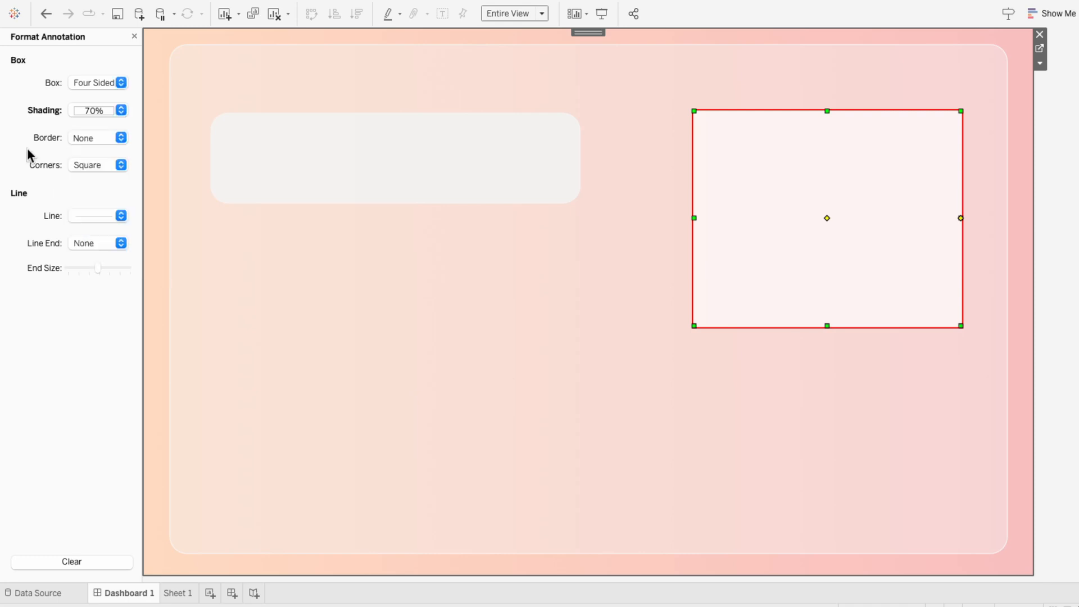
pyautogui.click(97, 216)
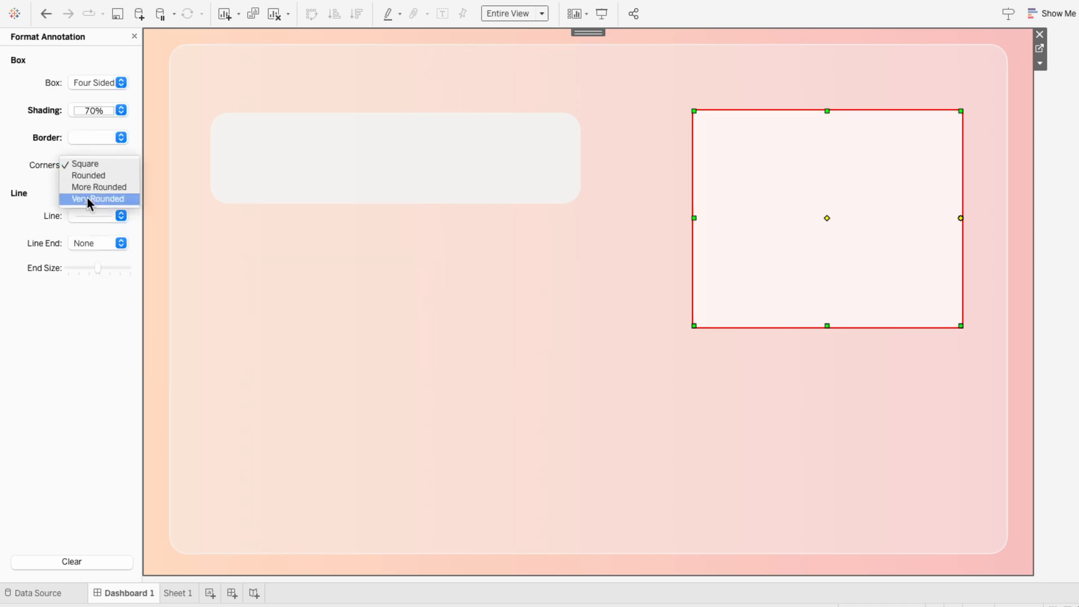
pyautogui.click(97, 199)
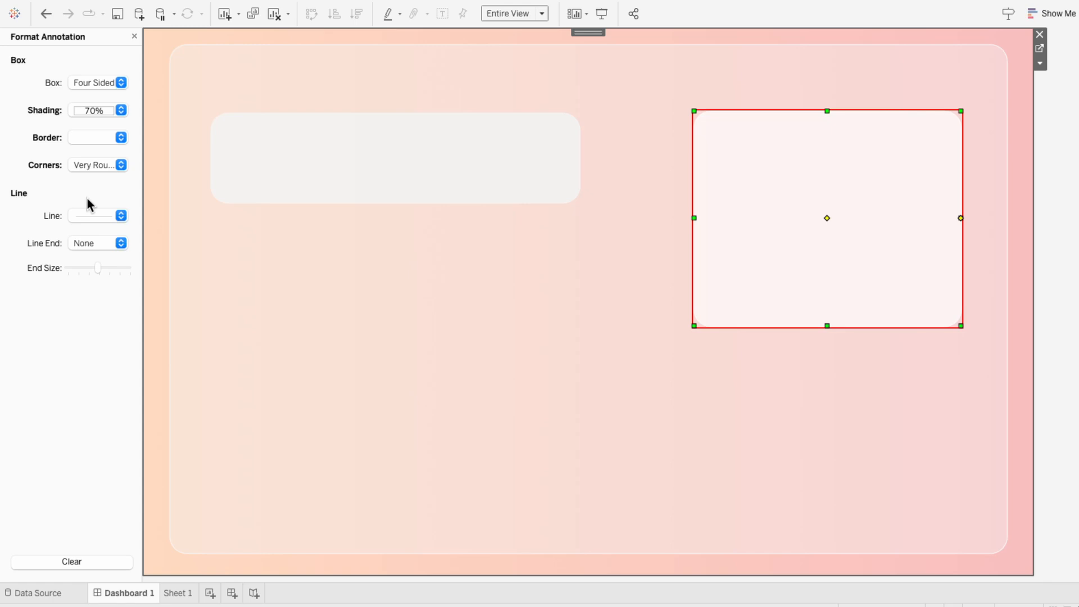
pyautogui.click(1021, 280)
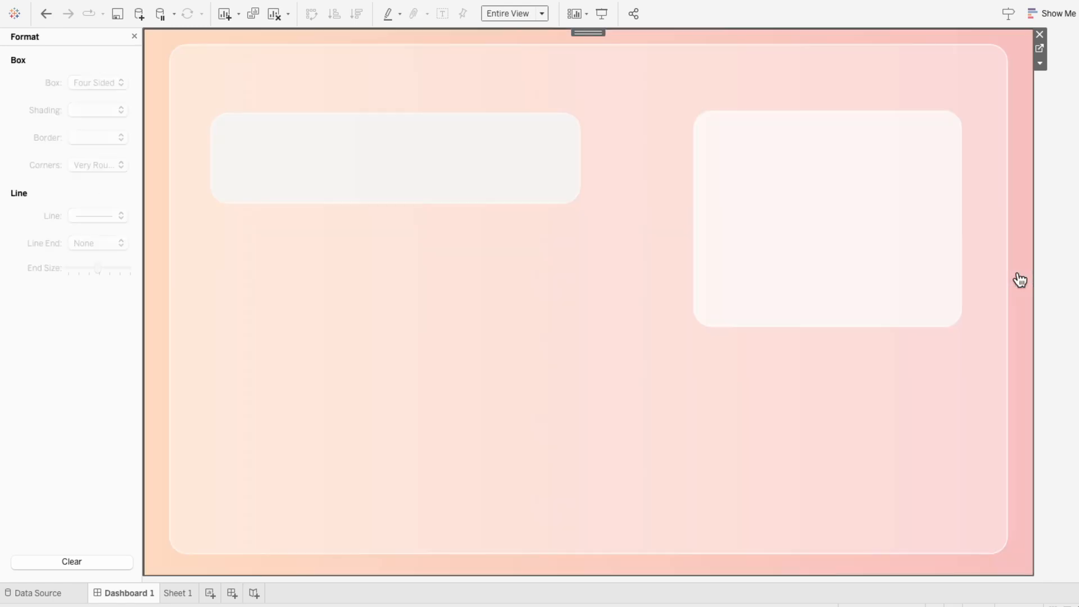
# Start another empty area annotation box near the right edge below the tall box
pyautogui.rightClick(1022, 280)
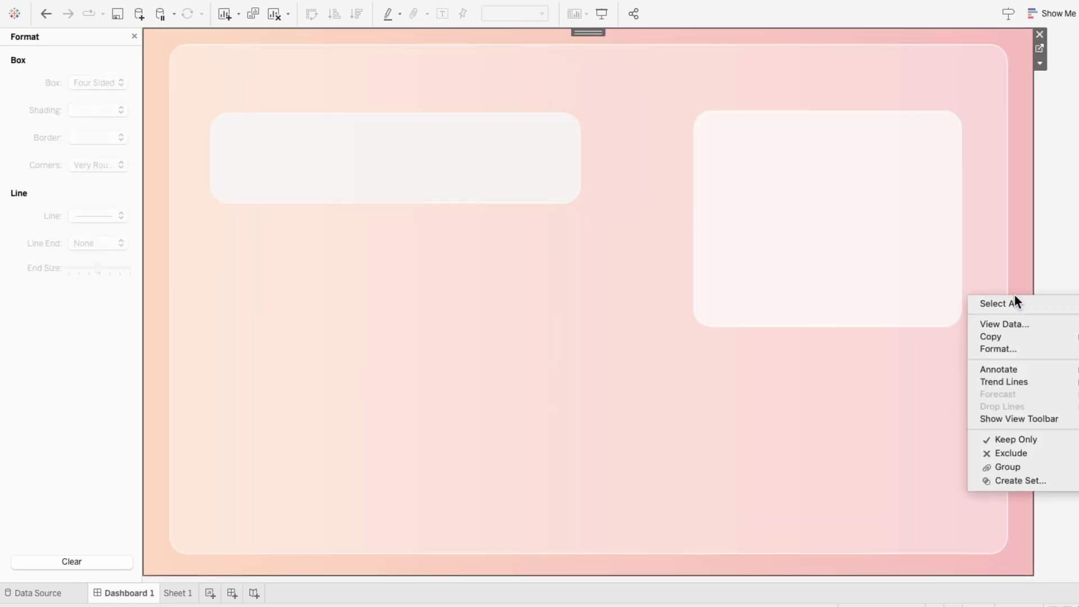
pyautogui.click(998, 369)
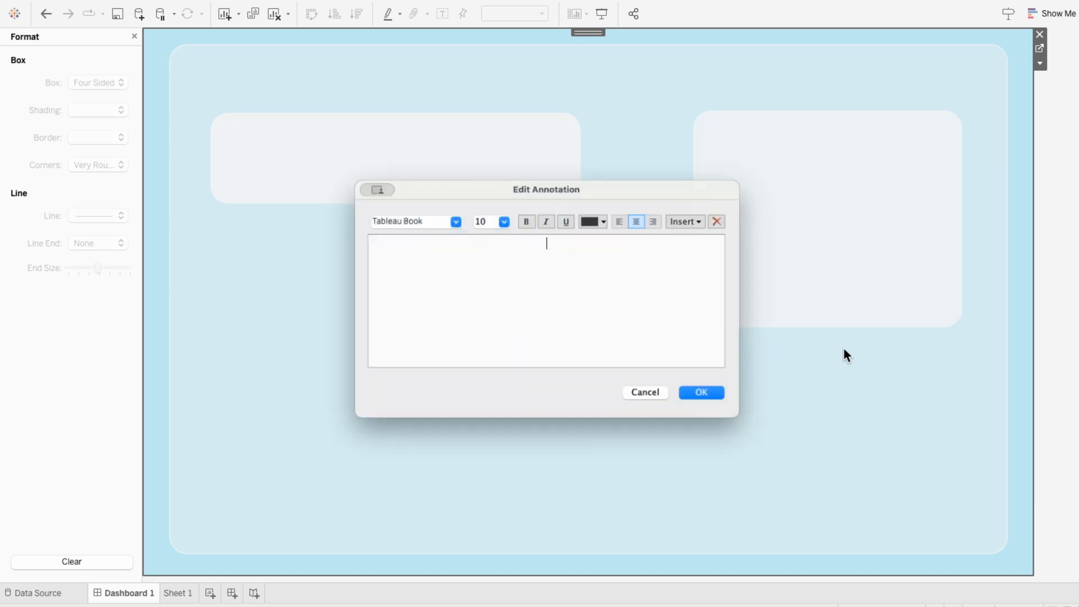
pyautogui.click(701, 393)
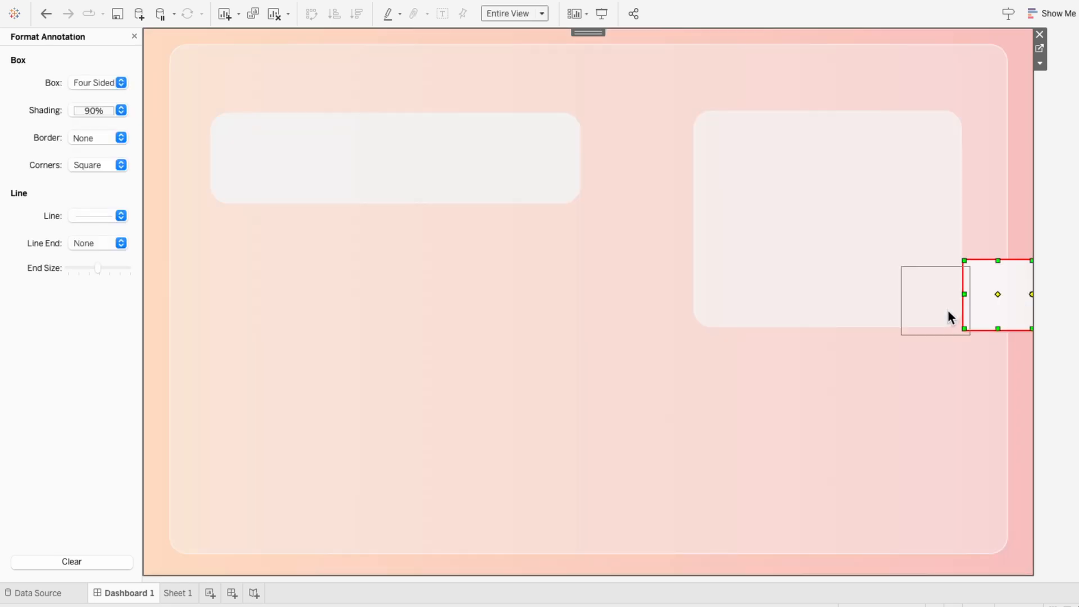